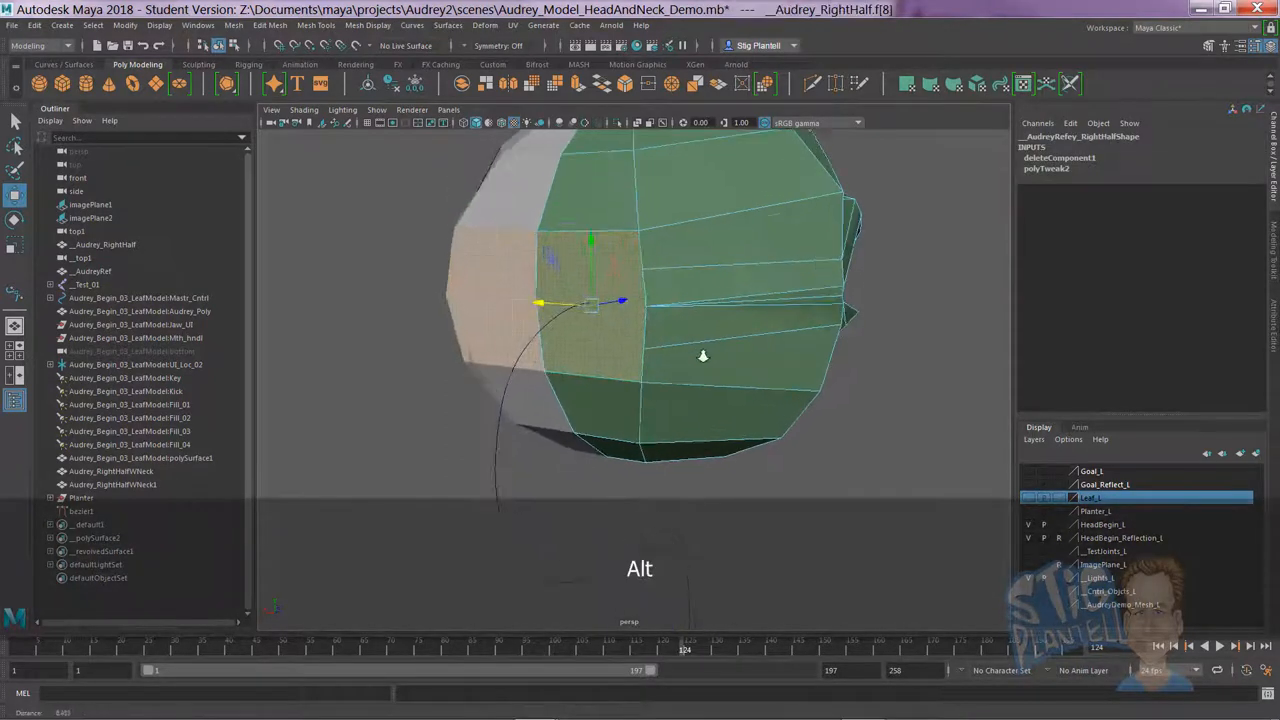
# Orbit around the head half to inspect its side and front after the face deletion
pyautogui.moveTo(703, 356); pyautogui.dragTo(563, 390)
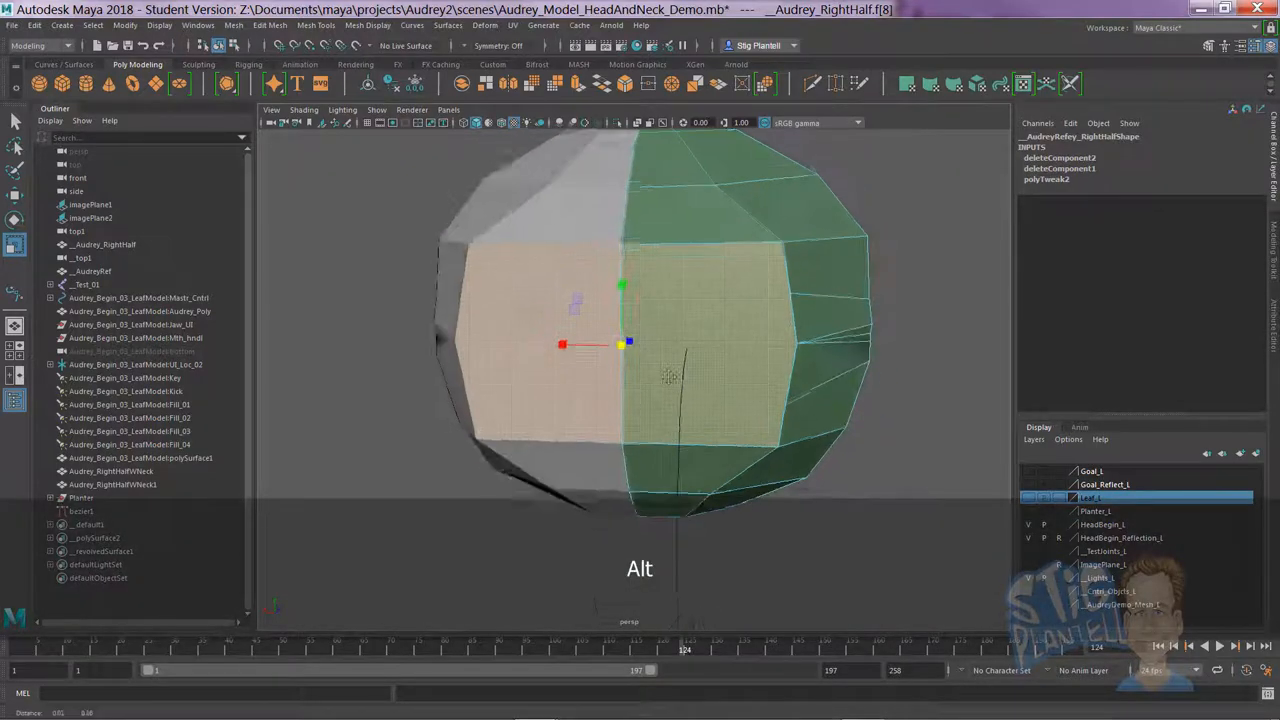
pyautogui.moveTo(660, 350); pyautogui.dragTo(610, 360)
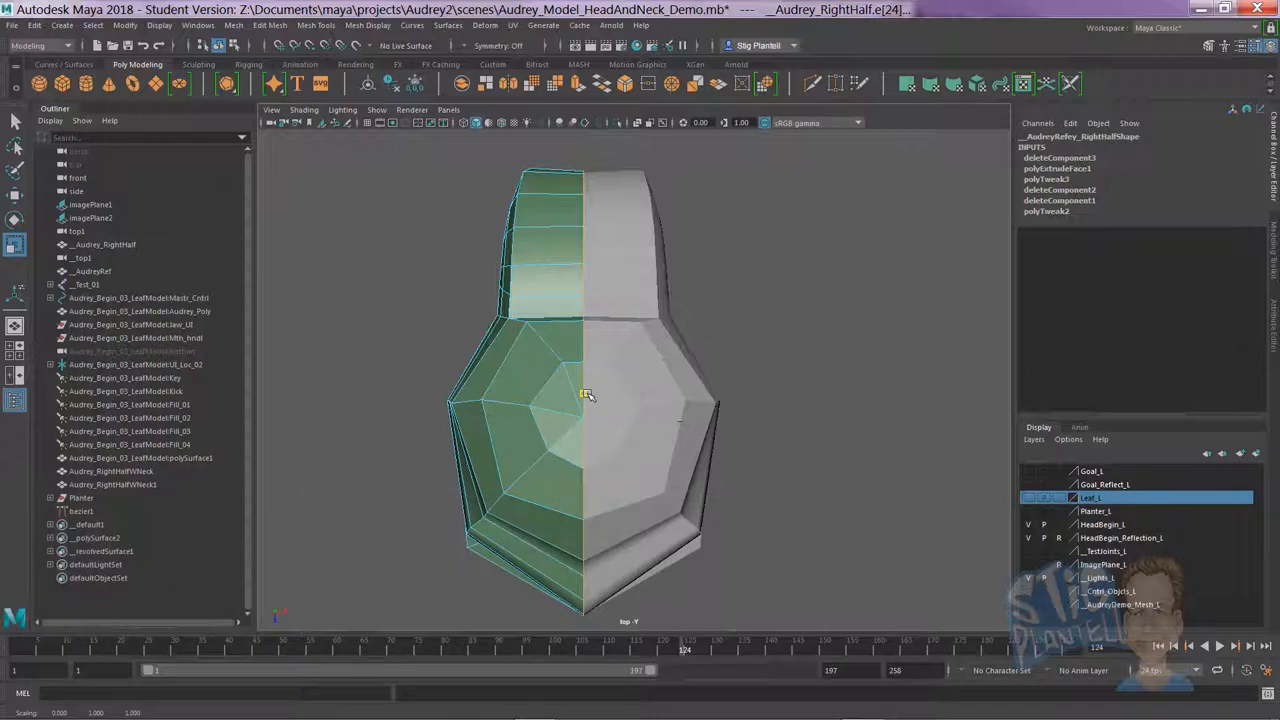
# Drag in the viewport to adjust the head's extruded neck faces
pyautogui.moveTo(585, 395); pyautogui.dragTo(600, 376)
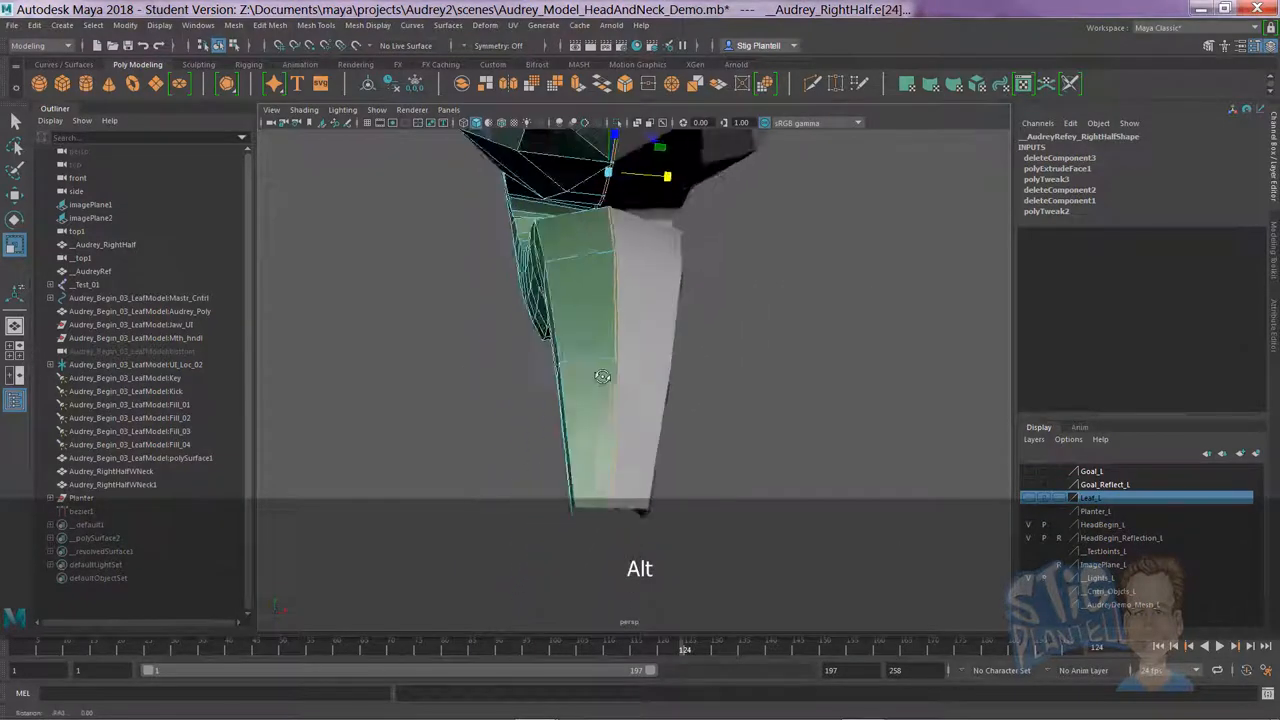
pyautogui.moveTo(600, 376); pyautogui.dragTo(793, 273)
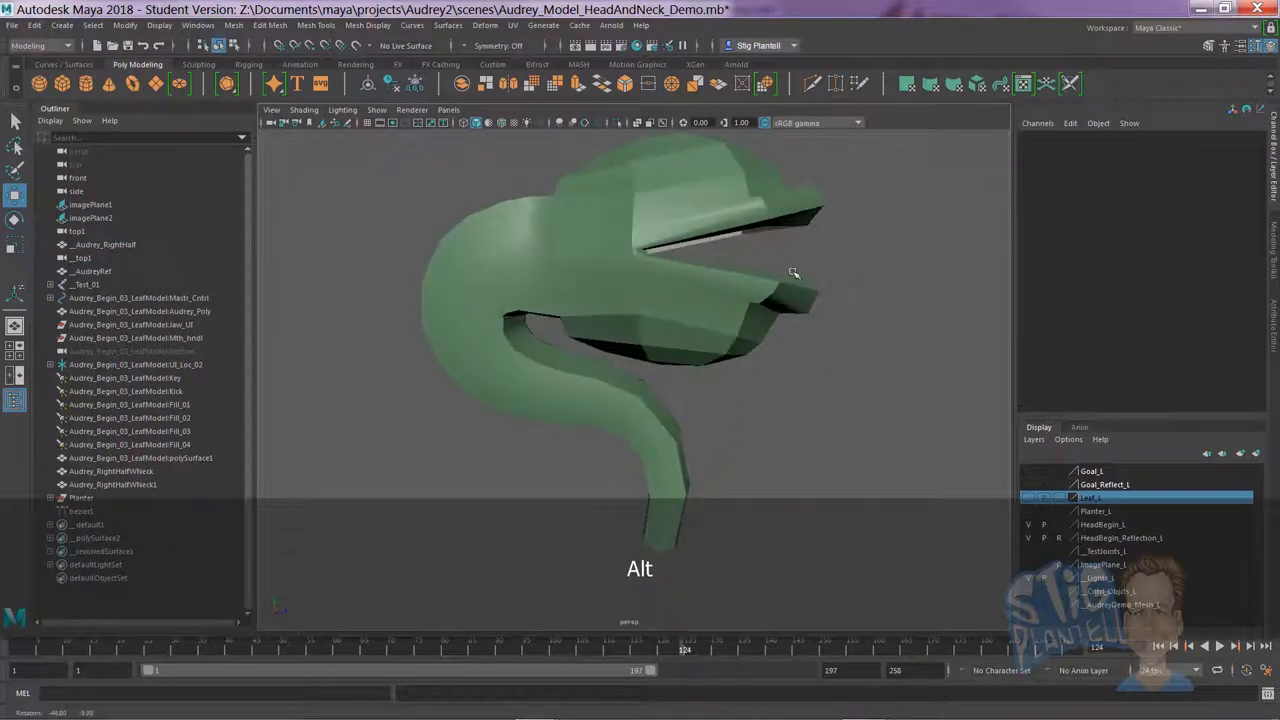